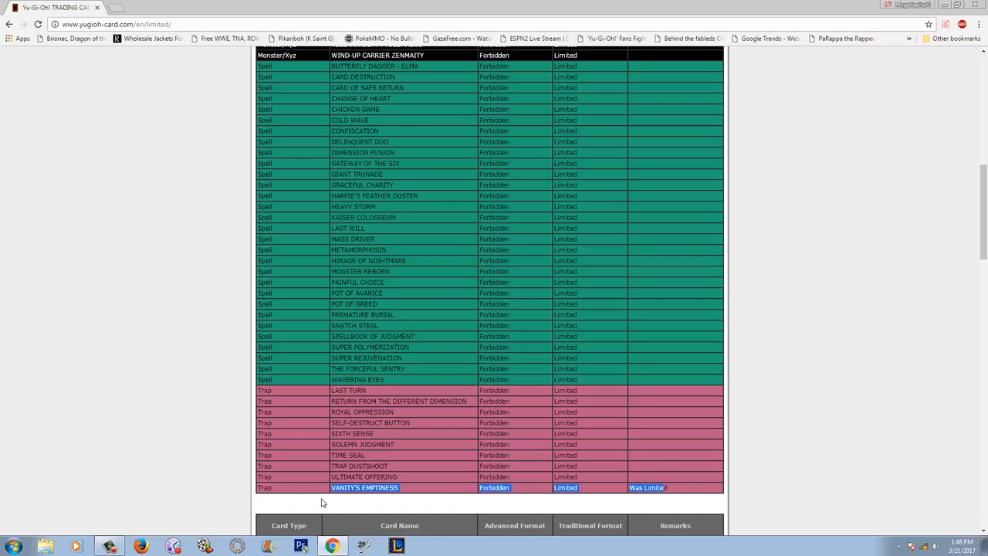
Scroll down to the Limited table showing MAXX "C", marked Was Semi-Limited.
scroll("up", 3)
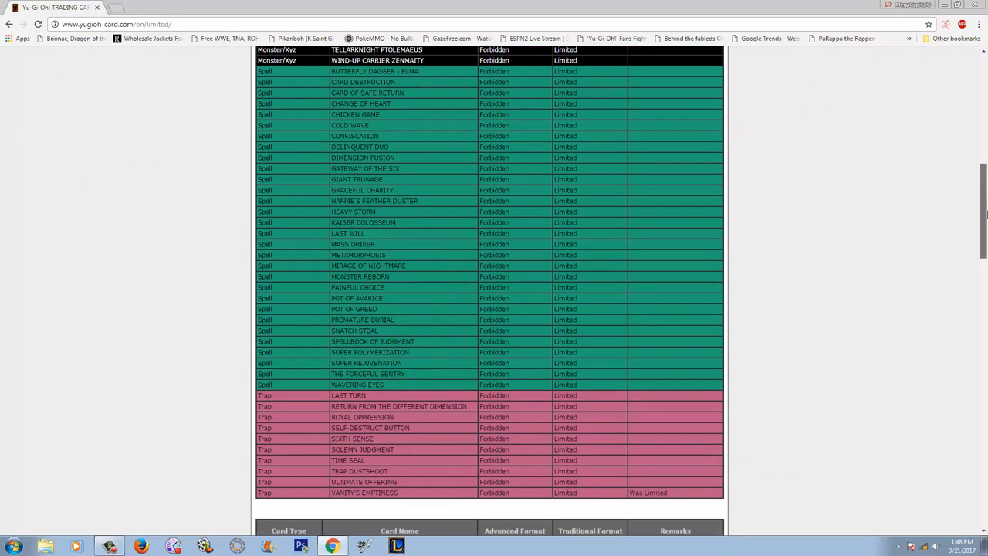
scroll("down", 3)
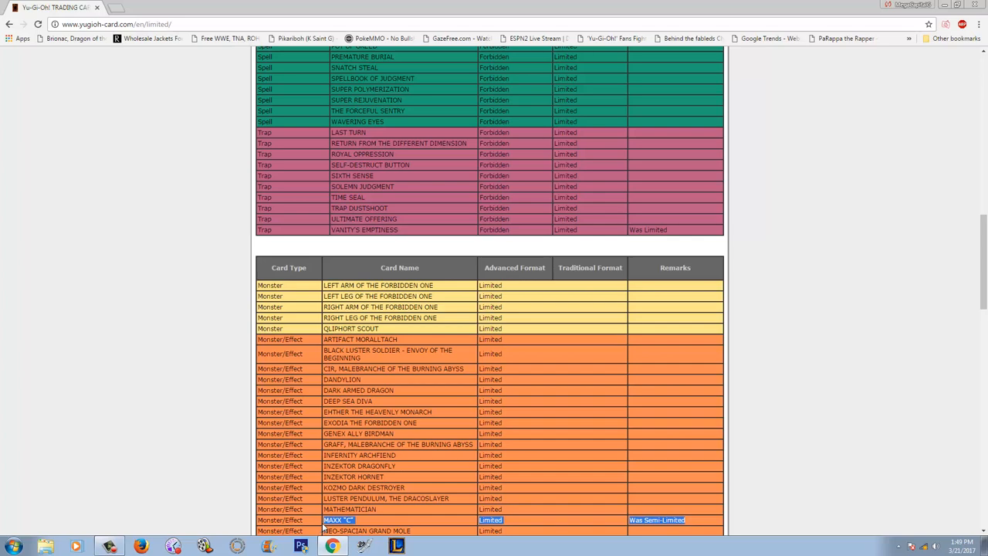
mouse_move(147, 474)
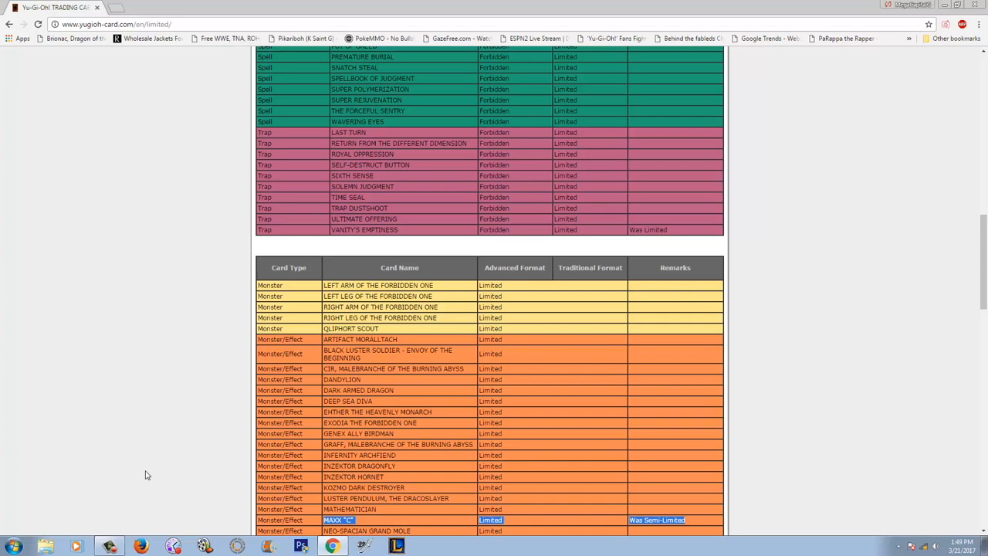
mouse_move(452, 414)
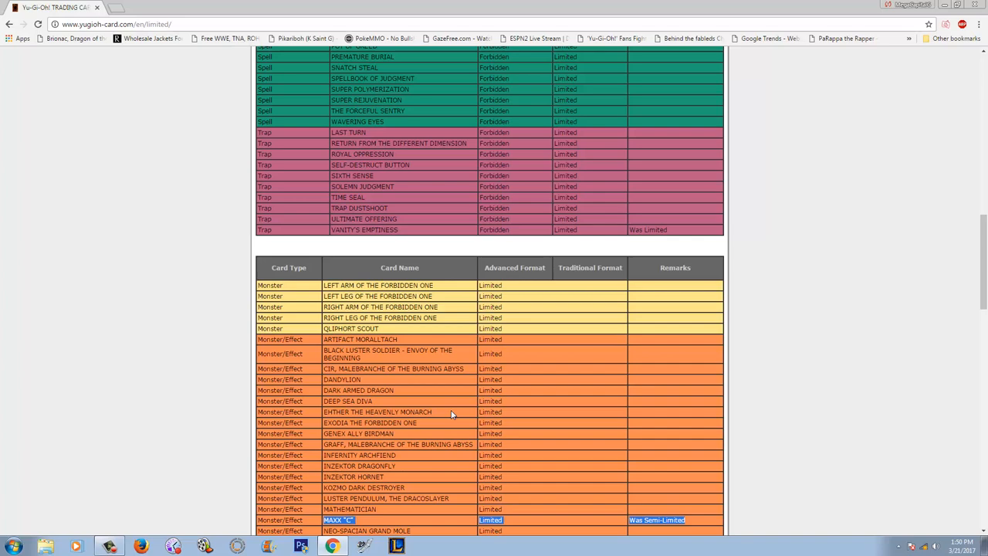
mouse_move(448, 472)
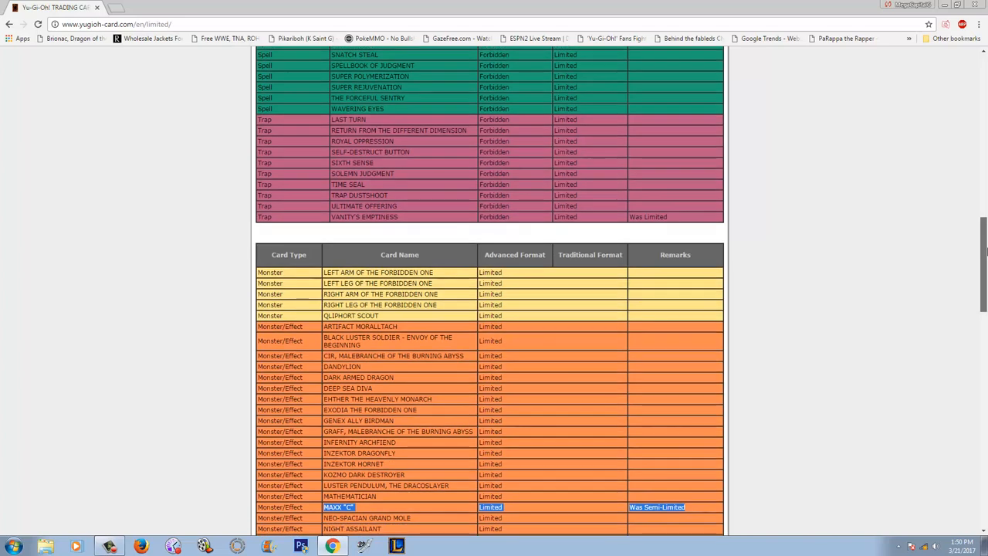
Scroll up to recheck the Forbidden table, then down to Brionac, Dragon of the Ice Barrier.
scroll("up", 3)
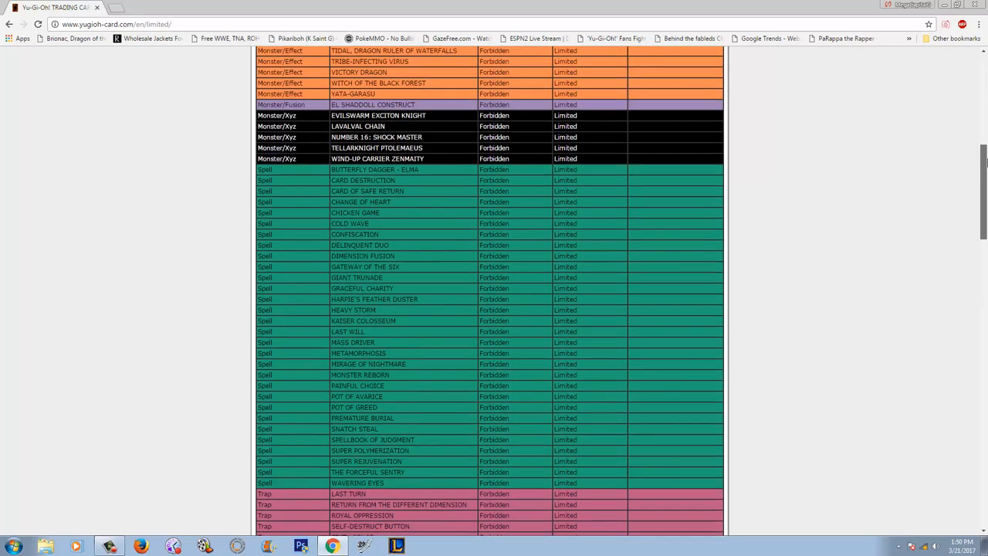
scroll("up", 3)
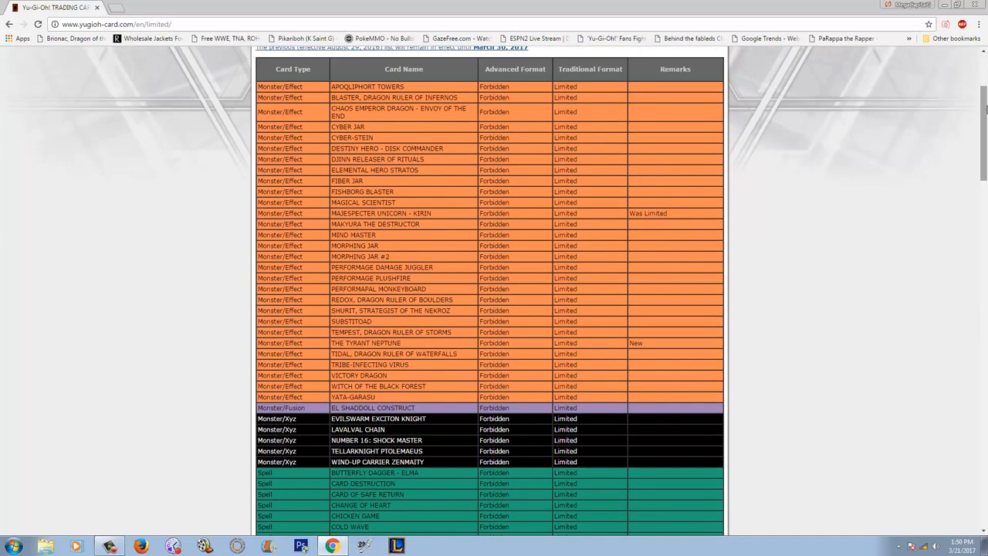
scroll("down", 3)
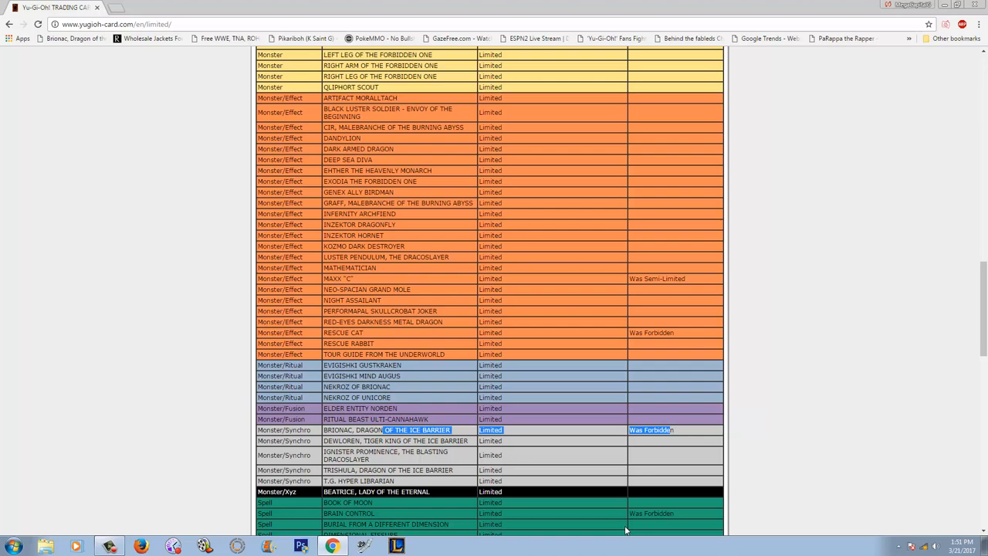
Scroll through the Limited Spells to the first Traps, reaching Imperial Order (Was Forbidden).
scroll("down", 3)
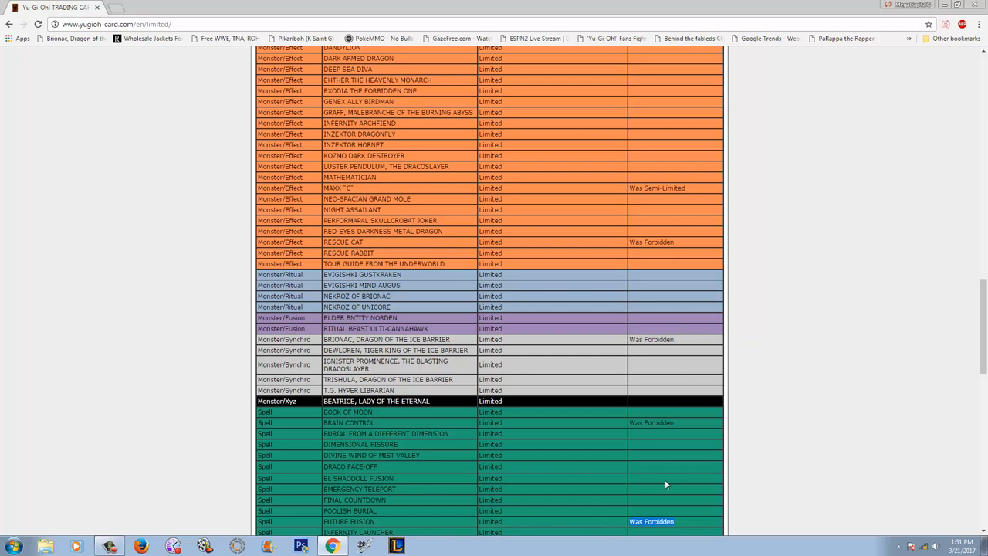
mouse_move(684, 423)
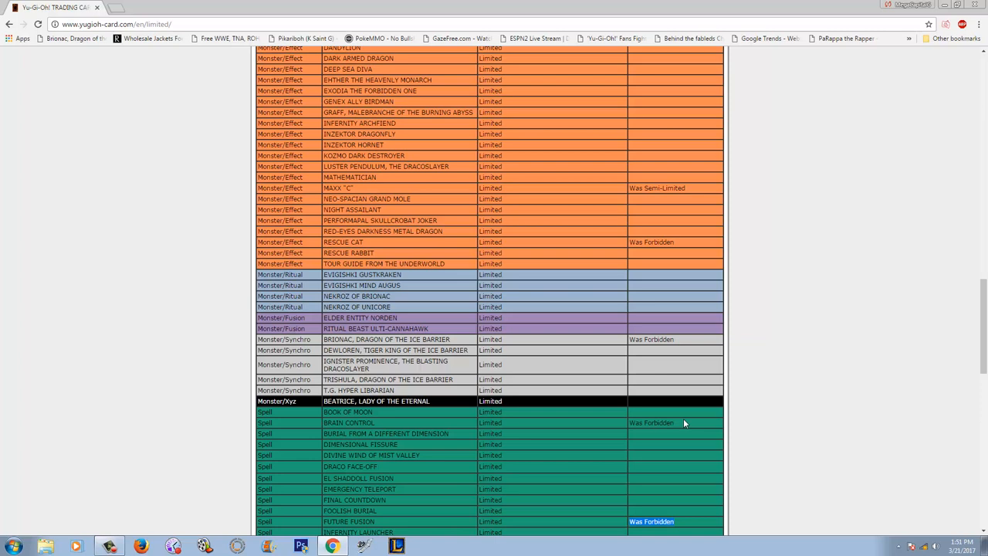
scroll("down", 3)
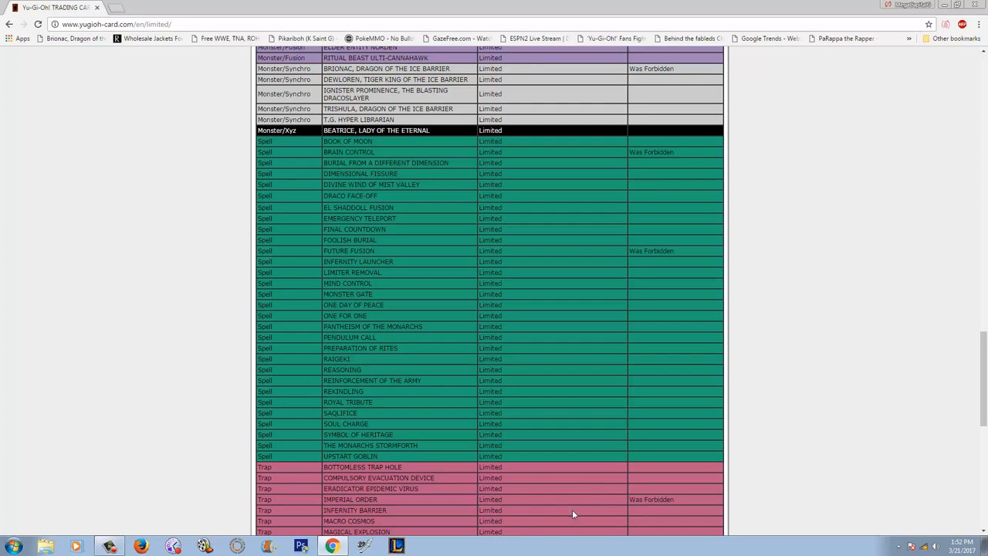
mouse_move(983, 383)
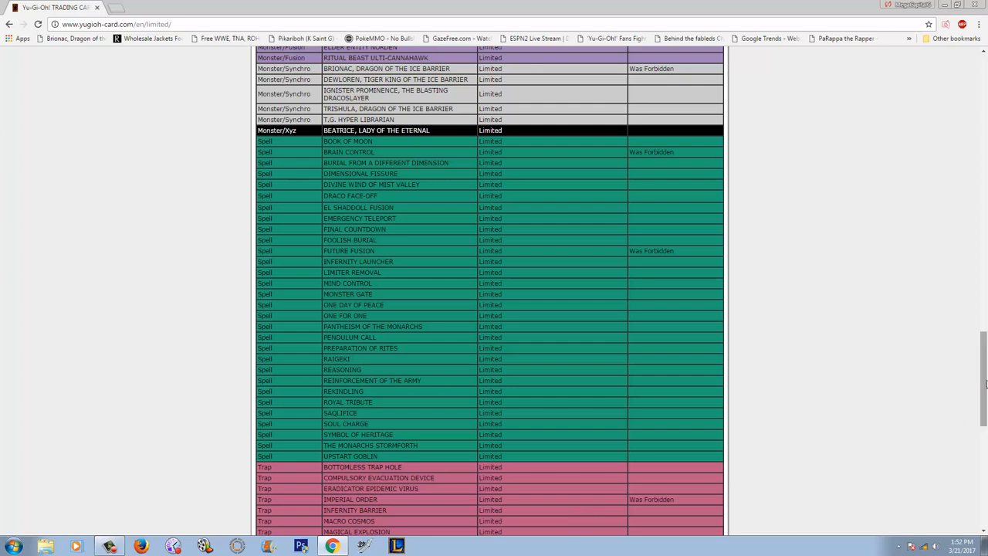
Scroll past the last Limited Trap into the Semi-Limited table, Atlantean Dragoons through Ojama Trio.
scroll("down", 3)
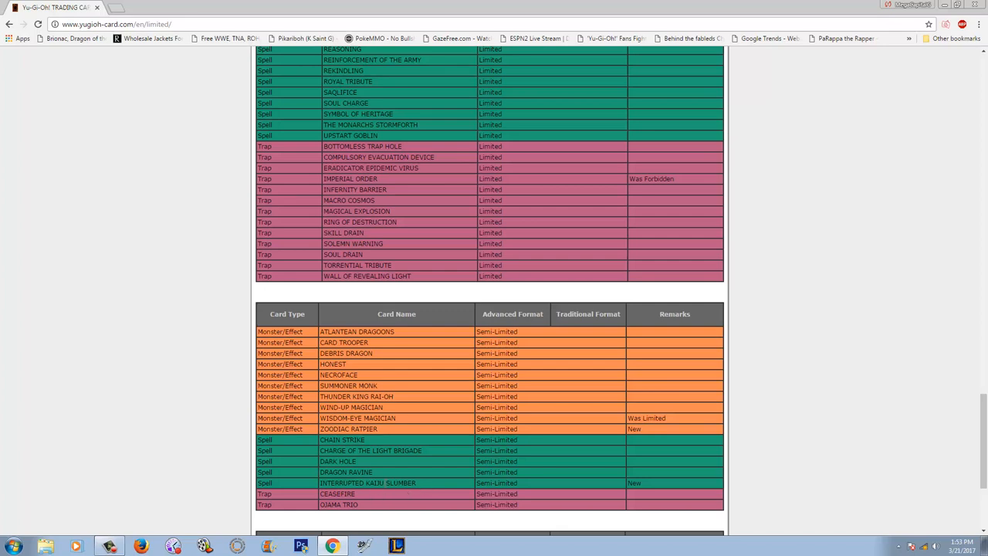
mouse_move(412, 467)
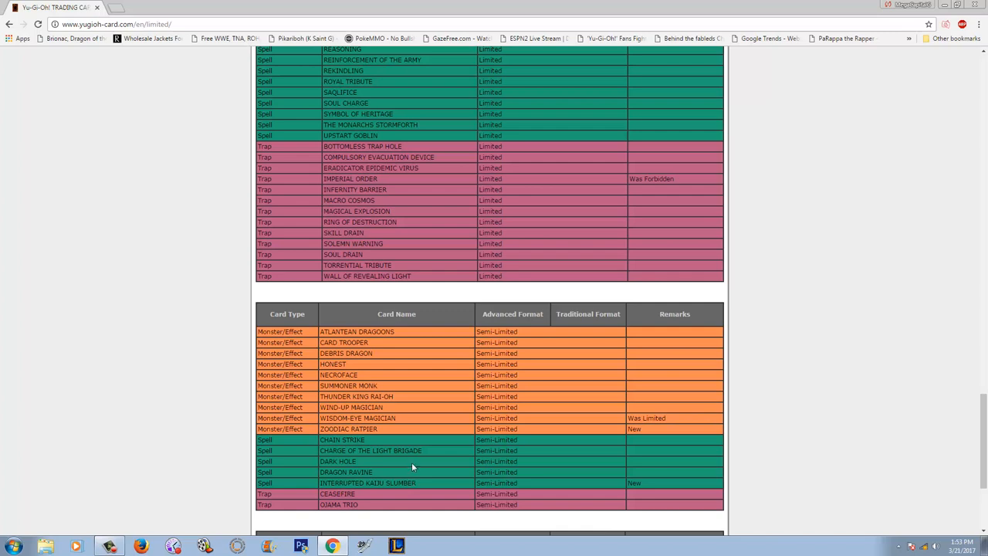
Select Interrupted Kaiju Slumber, then scroll to the final table showing Sangan (No longer on list).
double_click(348, 428)
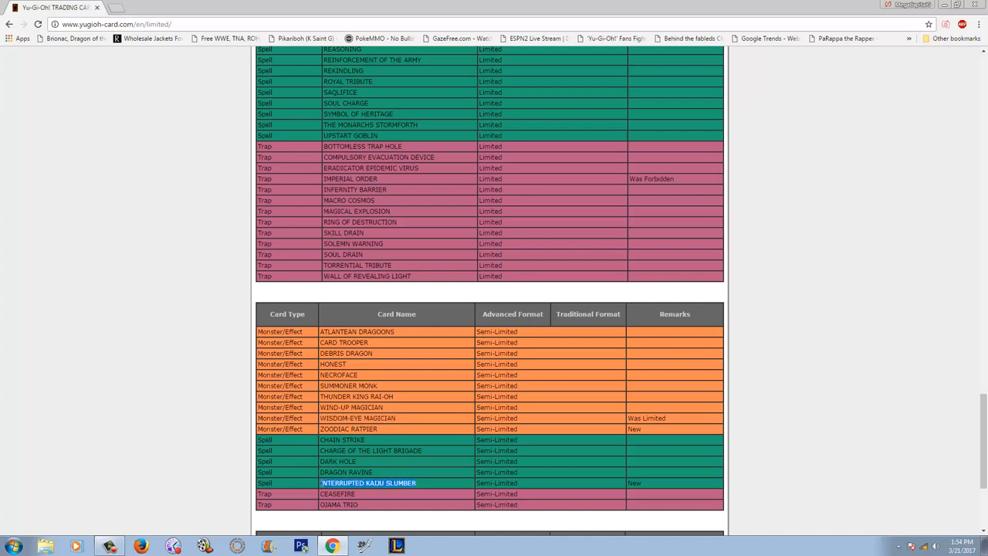
scroll("down", 3)
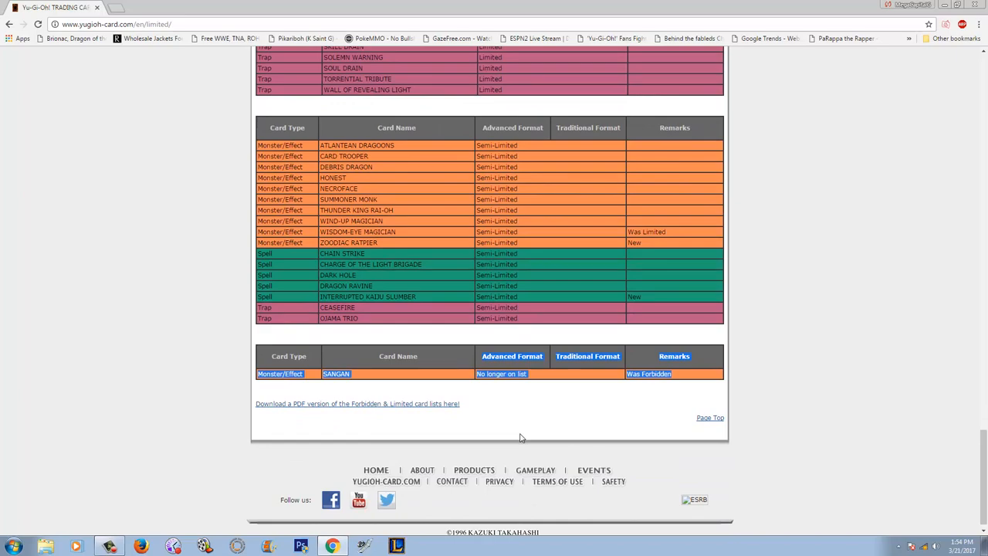
Scroll up to the Forbidden table, then back down to Zodiac Ratpier in Semi-Limited.
scroll("up", 3)
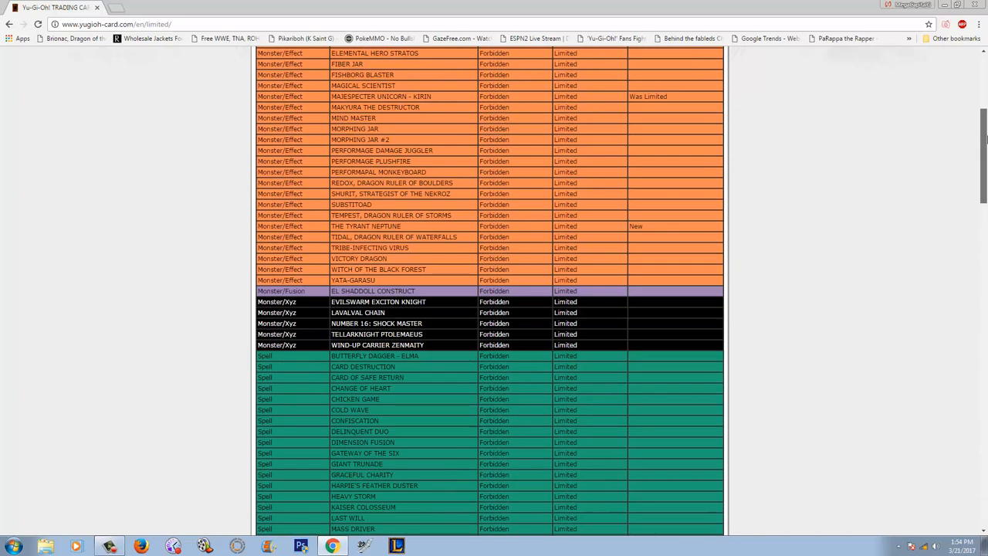
scroll("down", 3)
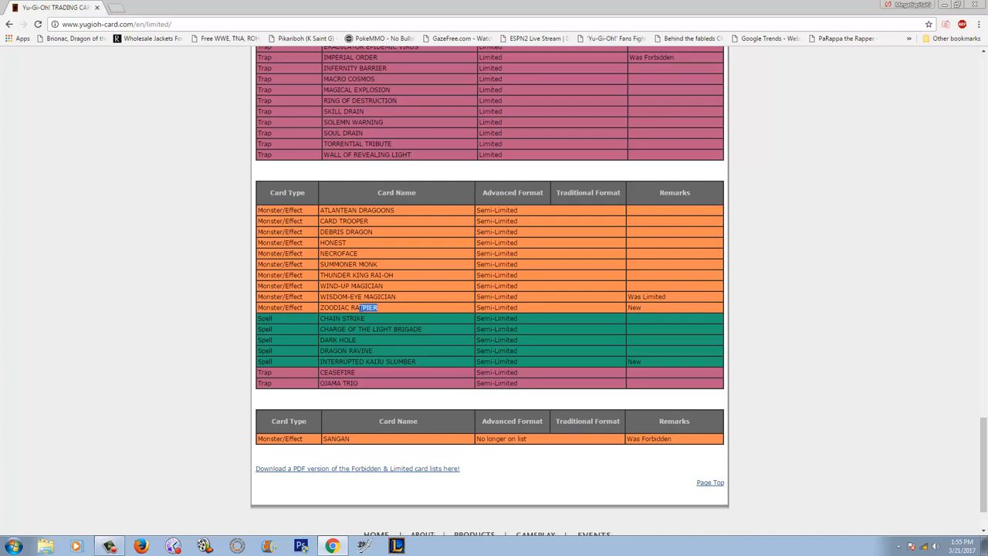